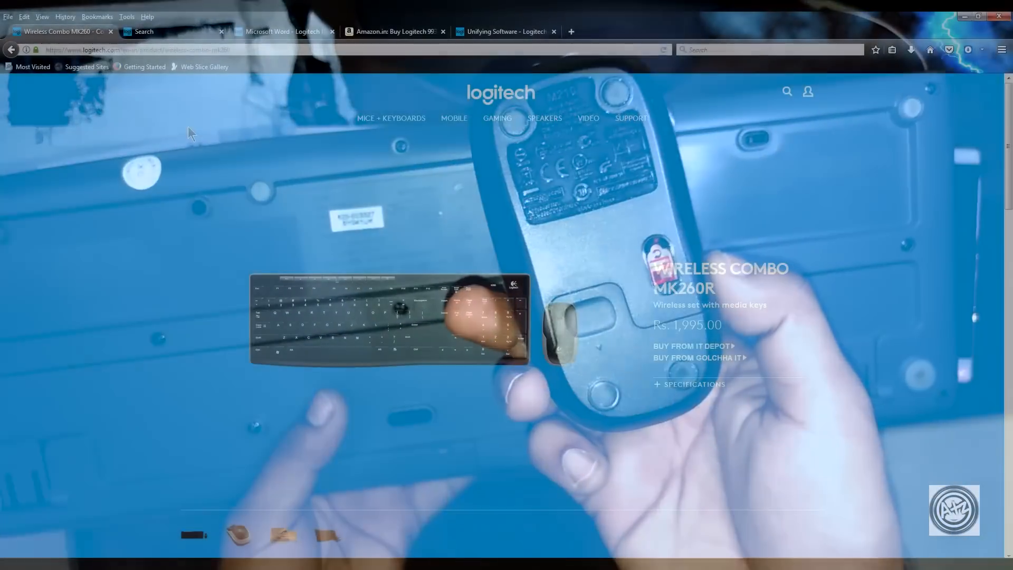
- Bring up the AtoZtech YouTube channel page in a new tab
click(613, 32)
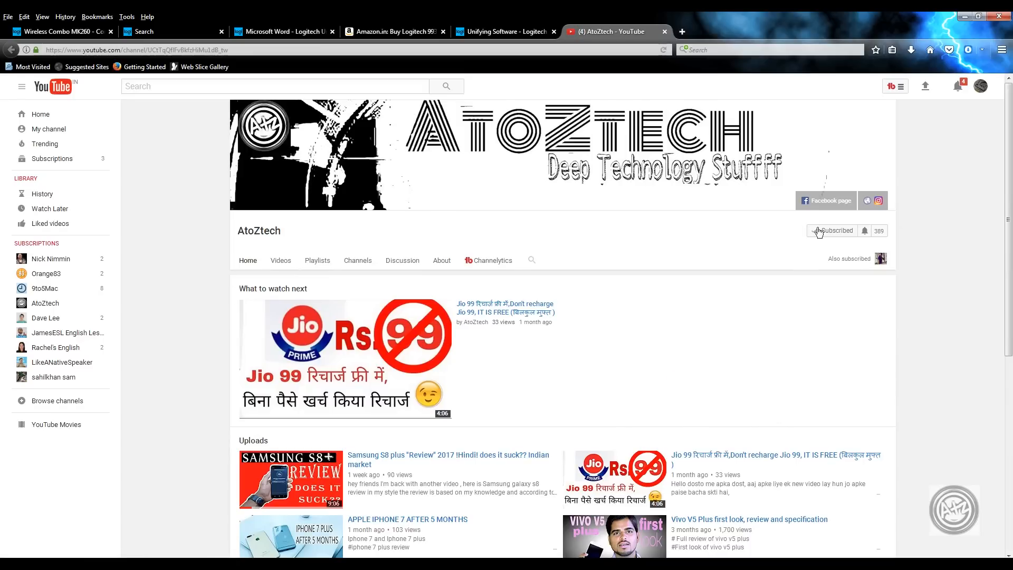
- Review the M235 page's Unifying receiver feature, then view the Amazon receiver listing
click(173, 31)
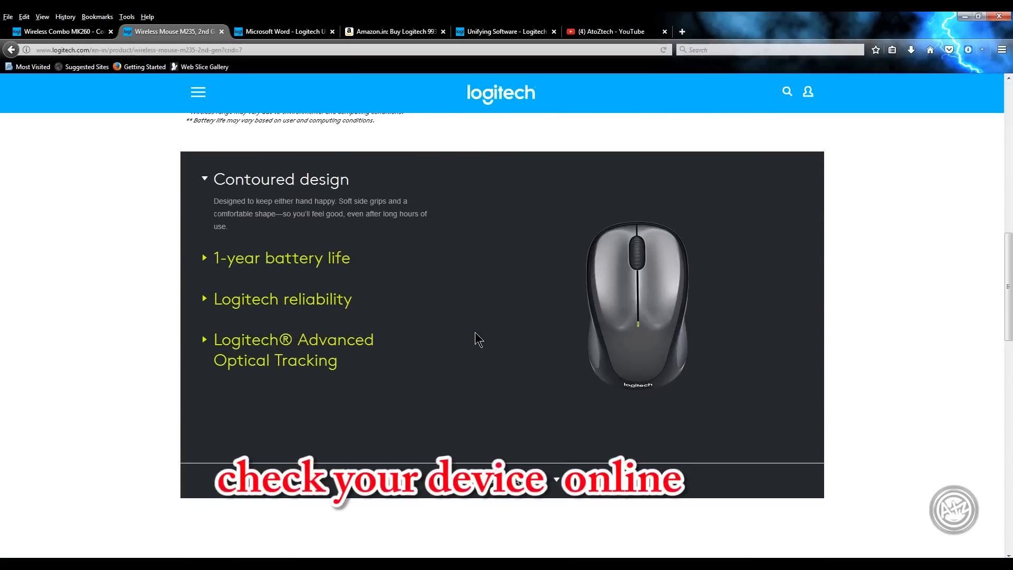
scroll(down, 3)
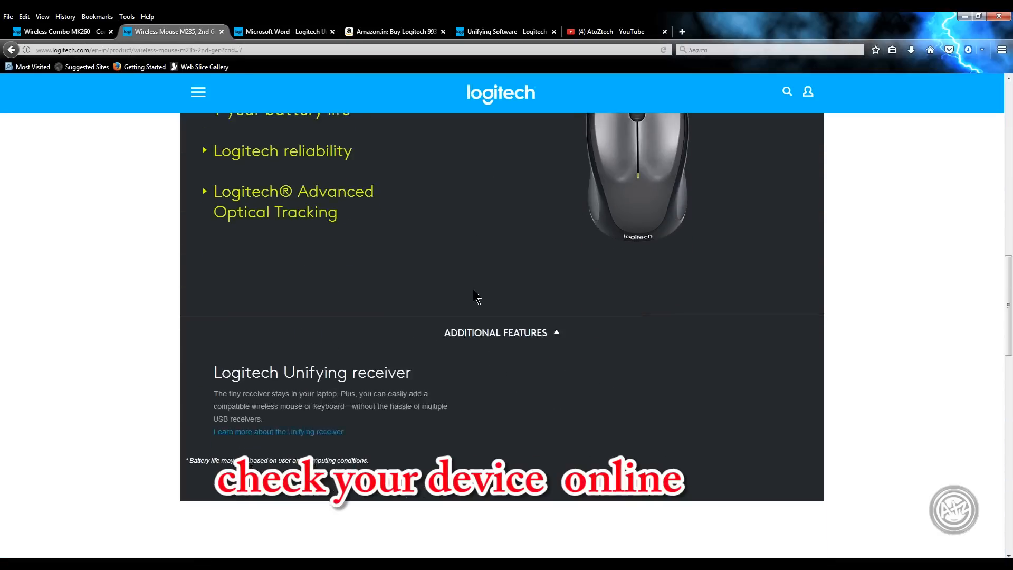
scroll(down, 3)
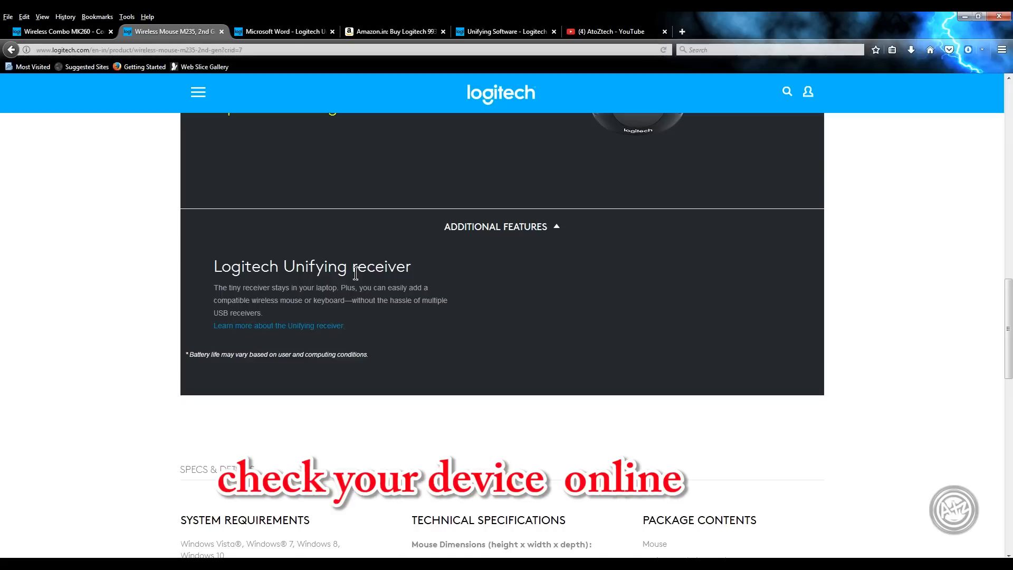
drag(213, 266, 399, 300)
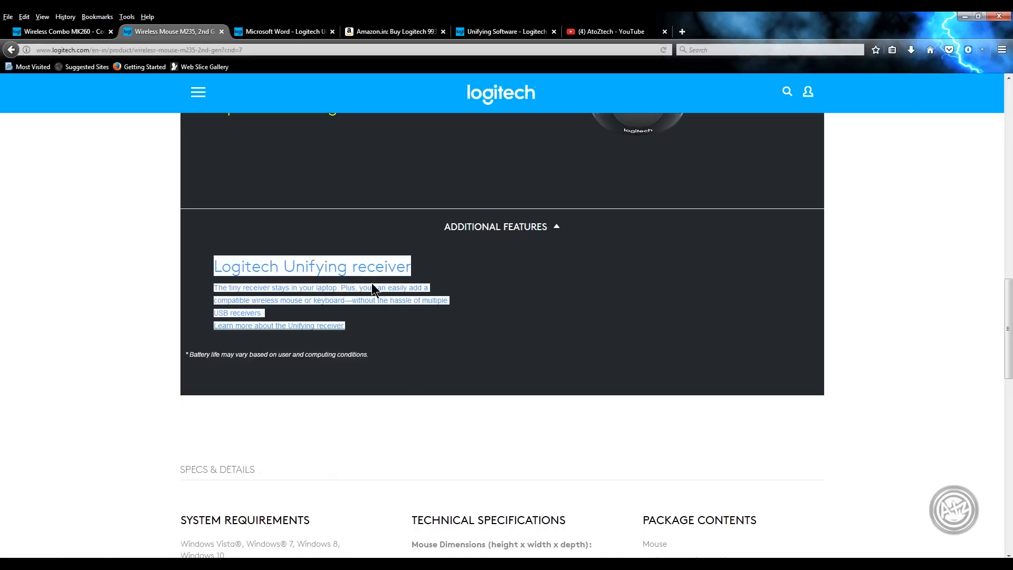
click(394, 31)
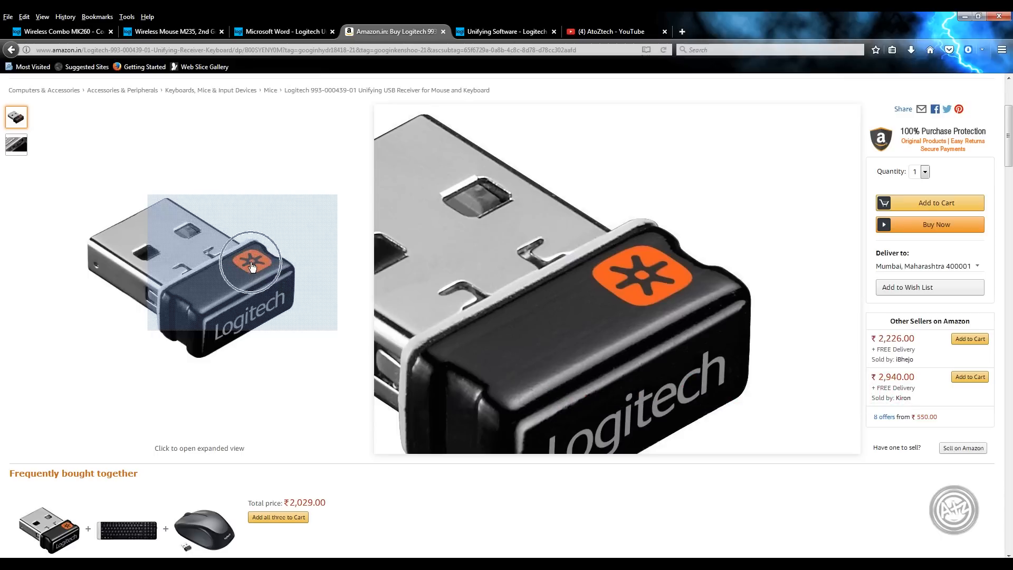
- Switch to Logitech's Unifying Software support page set to Windows 7
click(506, 31)
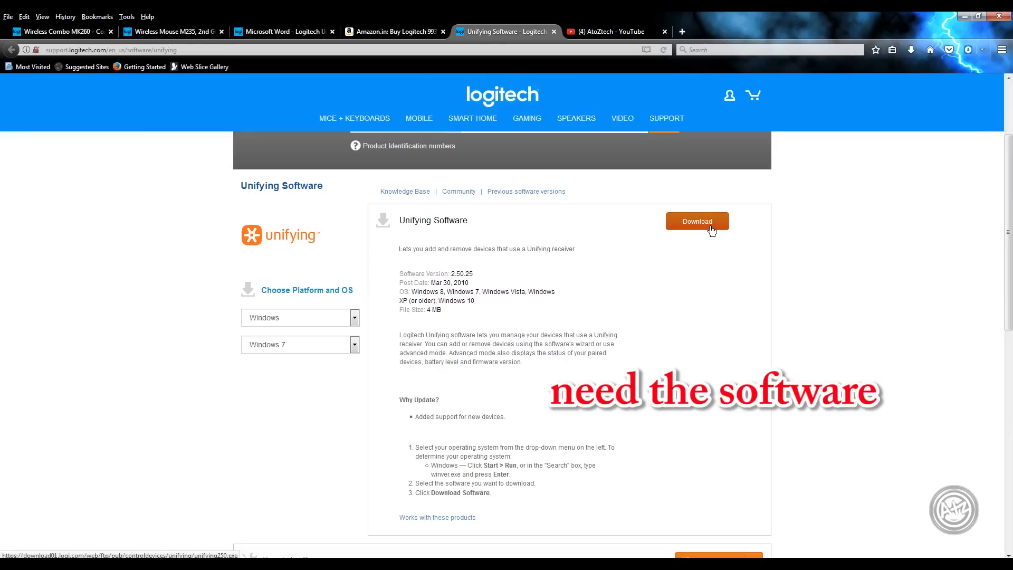
- Download and save the Unifying Software installer unifying250.exe
click(696, 221)
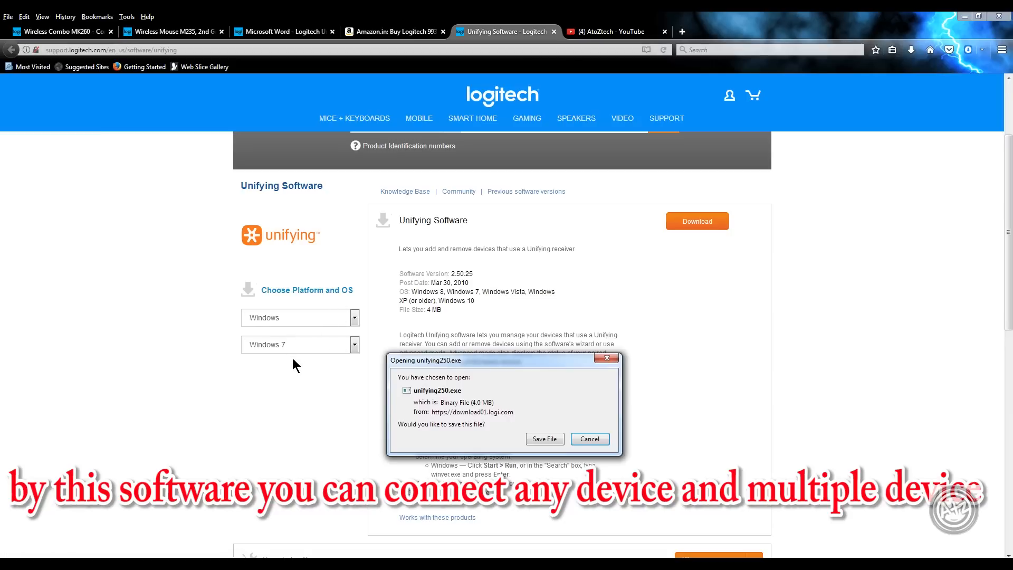
click(589, 438)
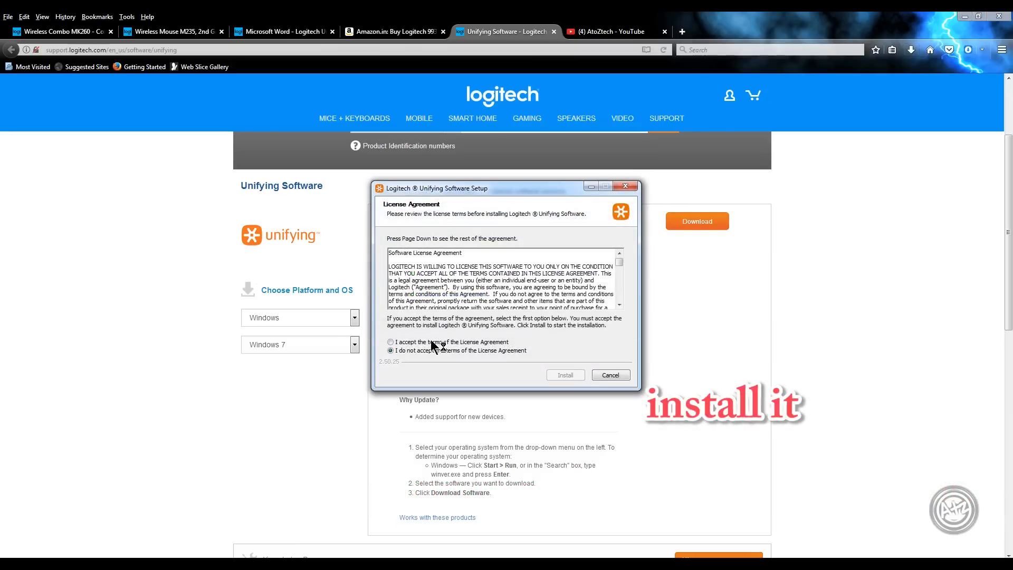
- Accept the license agreement and finish installing Unifying Software
click(563, 375)
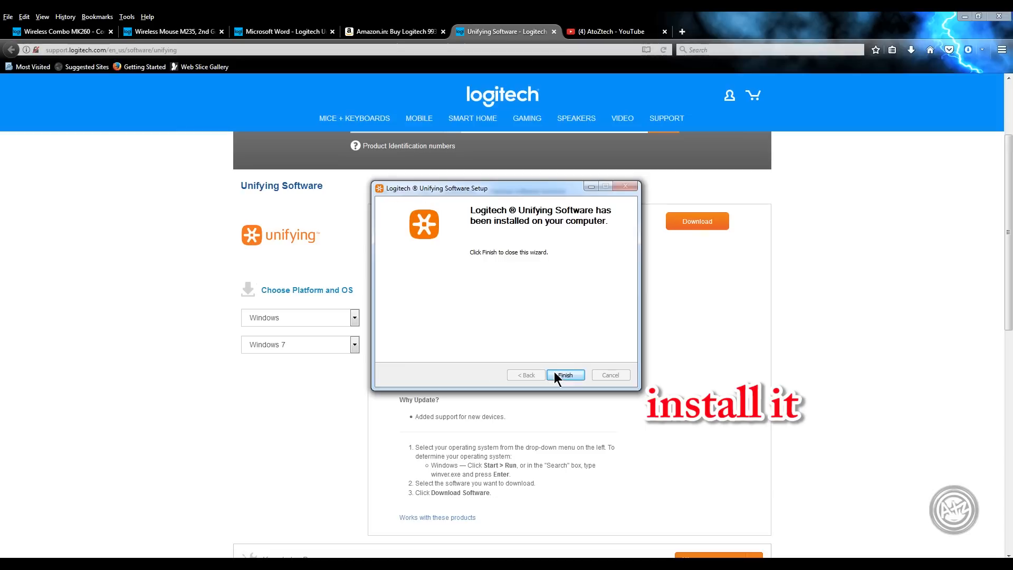
click(564, 374)
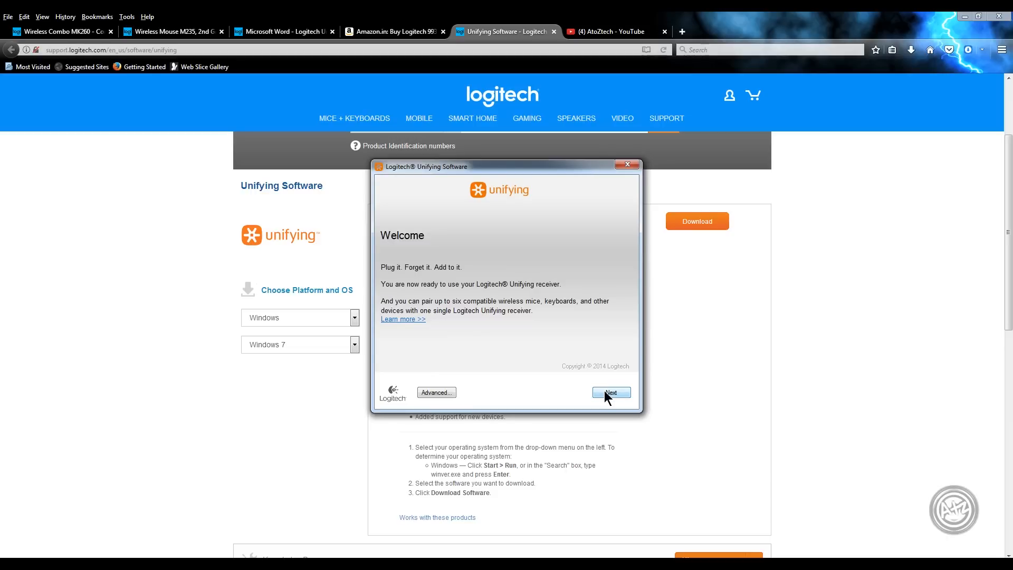
- Move past the welcome screen to pair the K260 keyboard
click(610, 392)
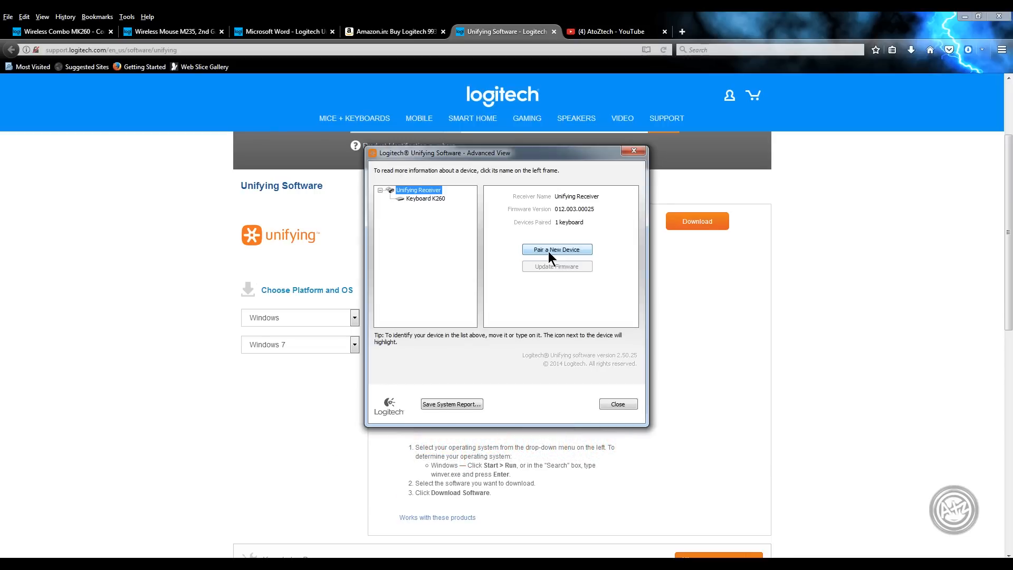
- Pair the M210 mouse as a new device, then return to the AtoZtech channel
click(556, 250)
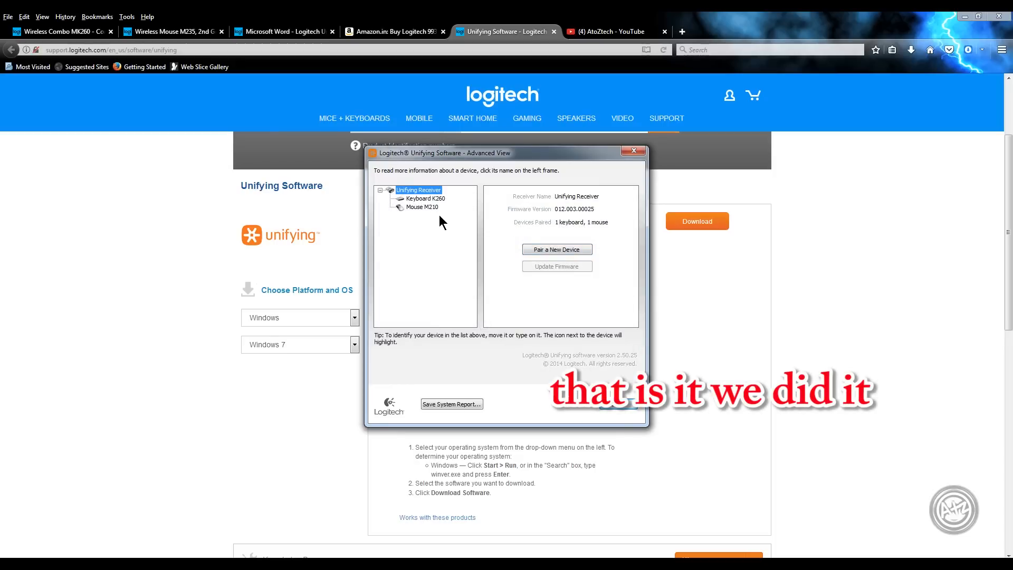
click(607, 31)
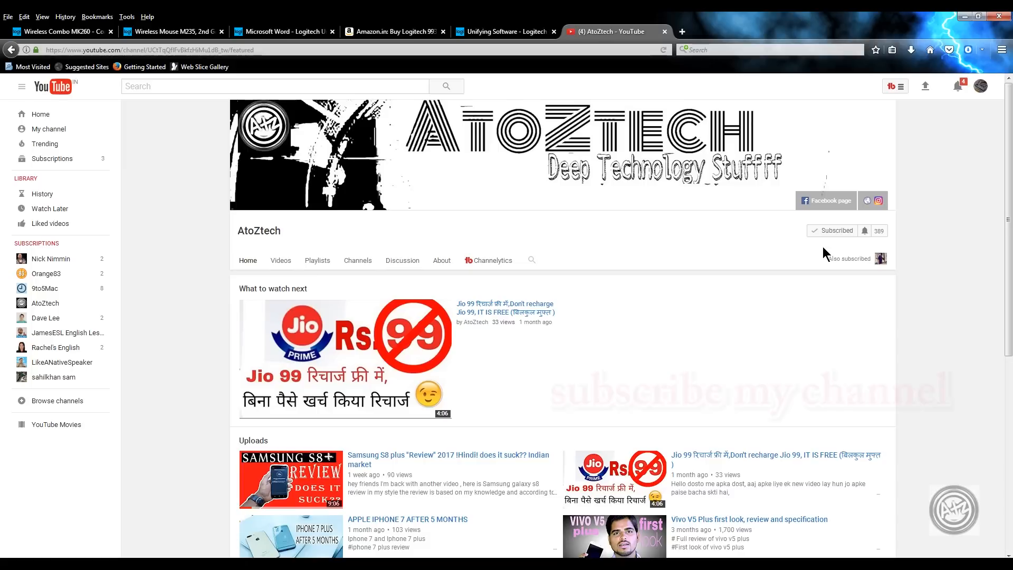